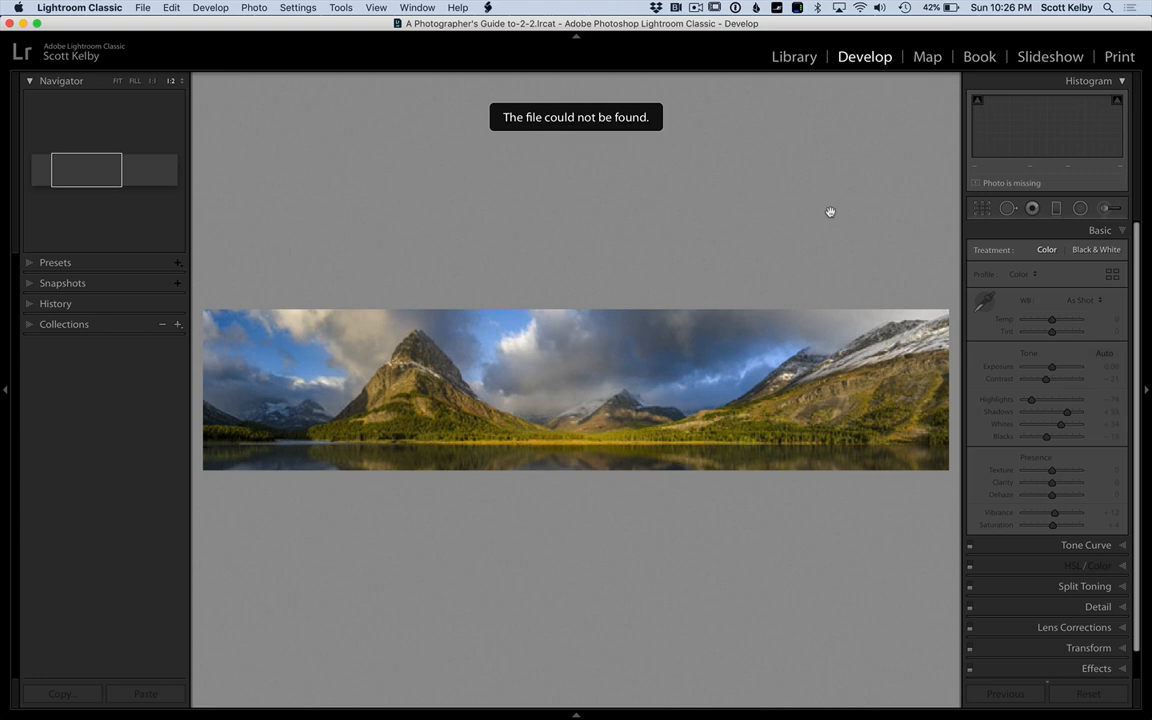
mouse_move(794, 57)
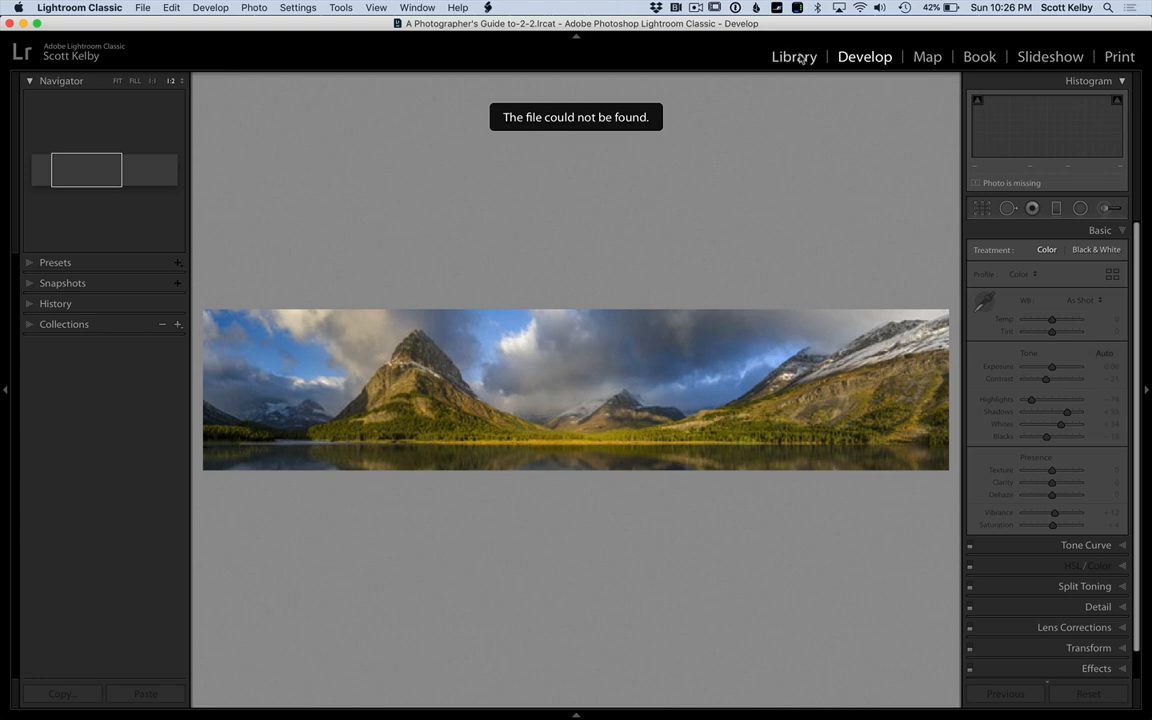
- Switch from Develop to the Library module's photo grid
left_click(793, 56)
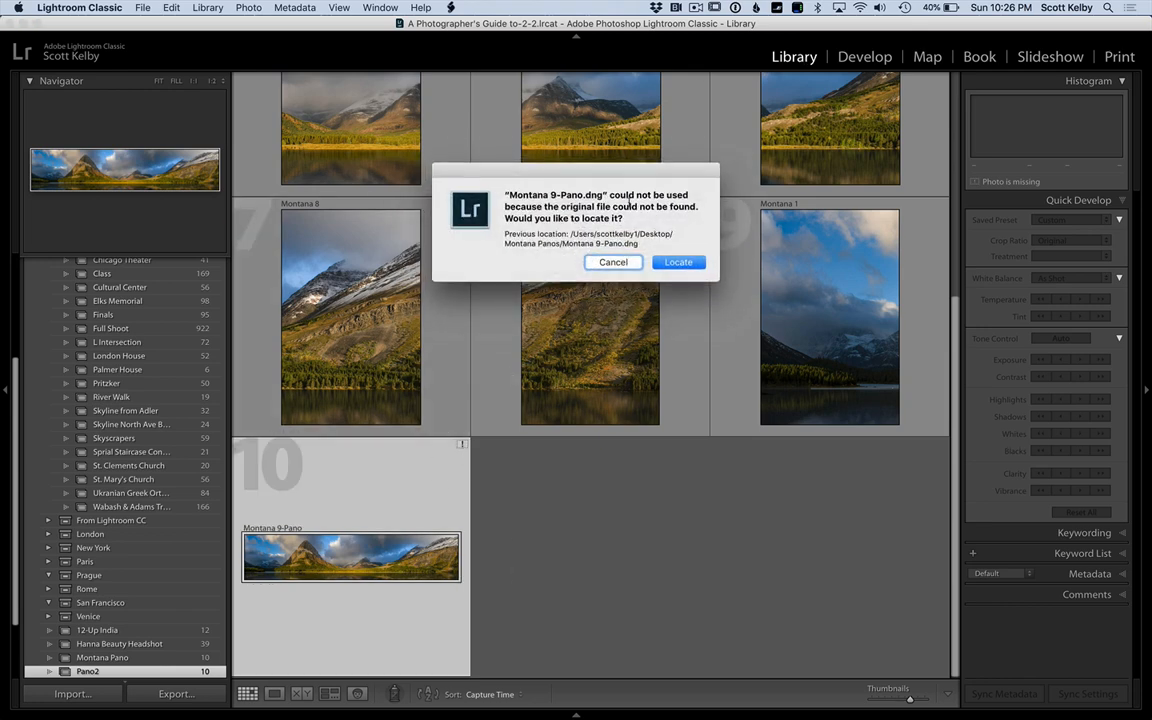
mouse_move(521, 254)
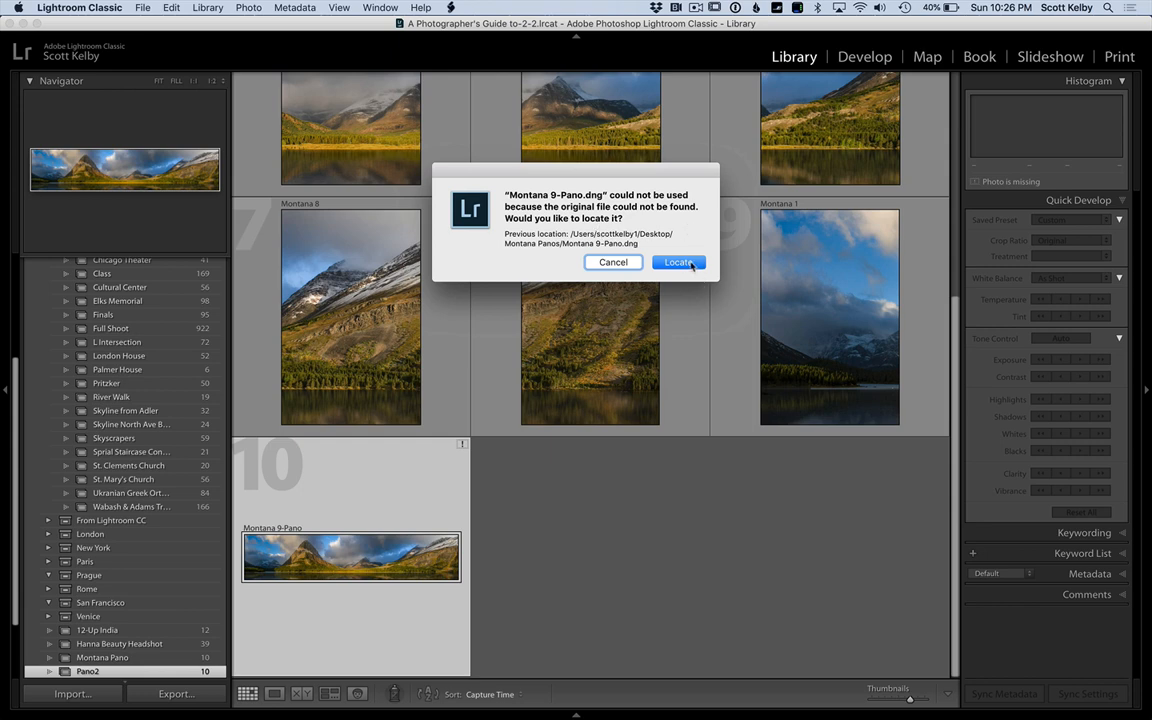
- Locate Montana 9-Pano.dng in the external drive's Pano finals folder
left_click(678, 262)
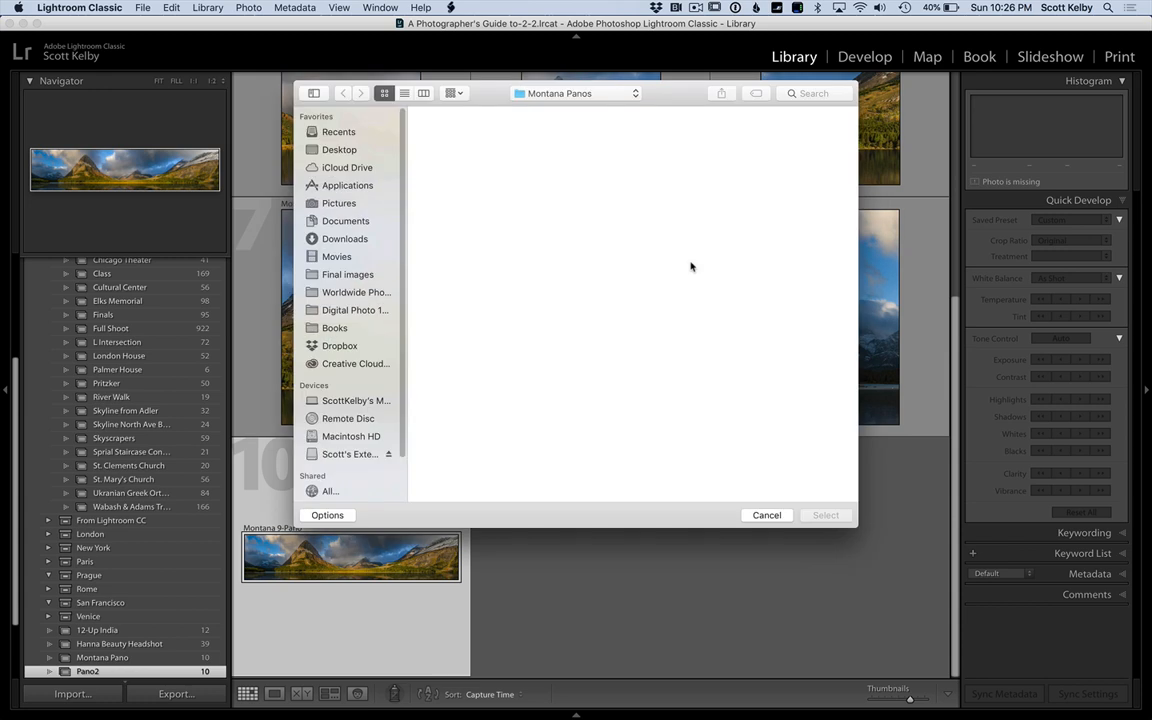
mouse_move(338, 444)
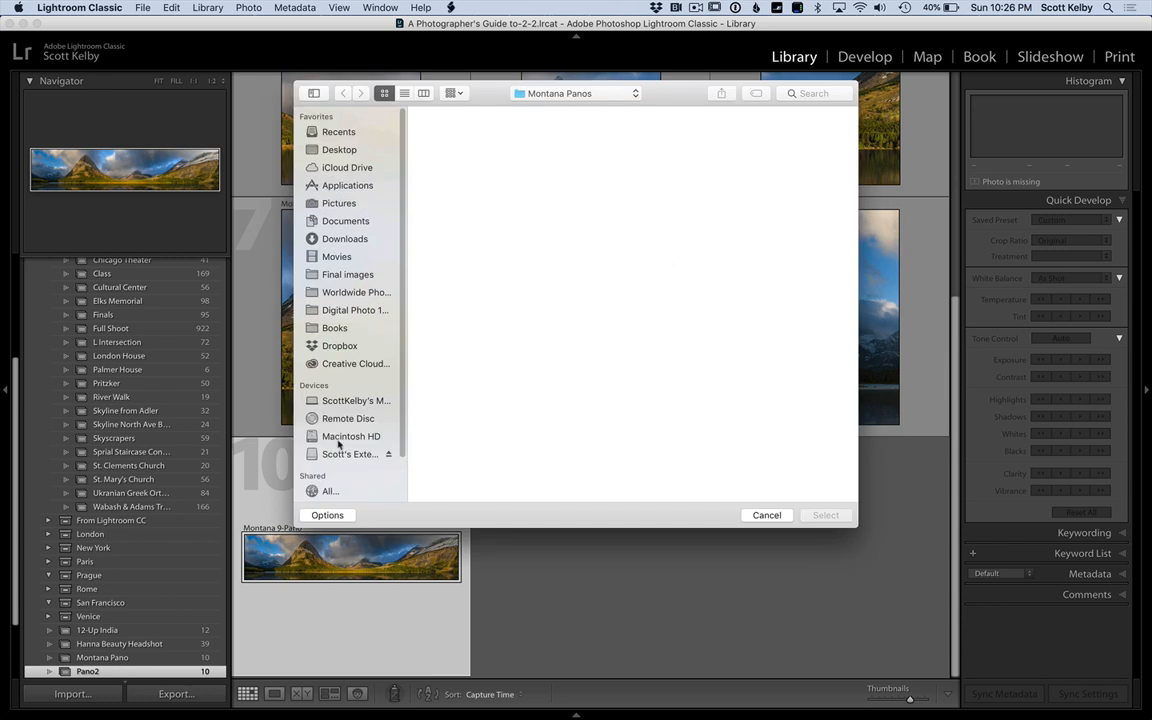
left_click(349, 454)
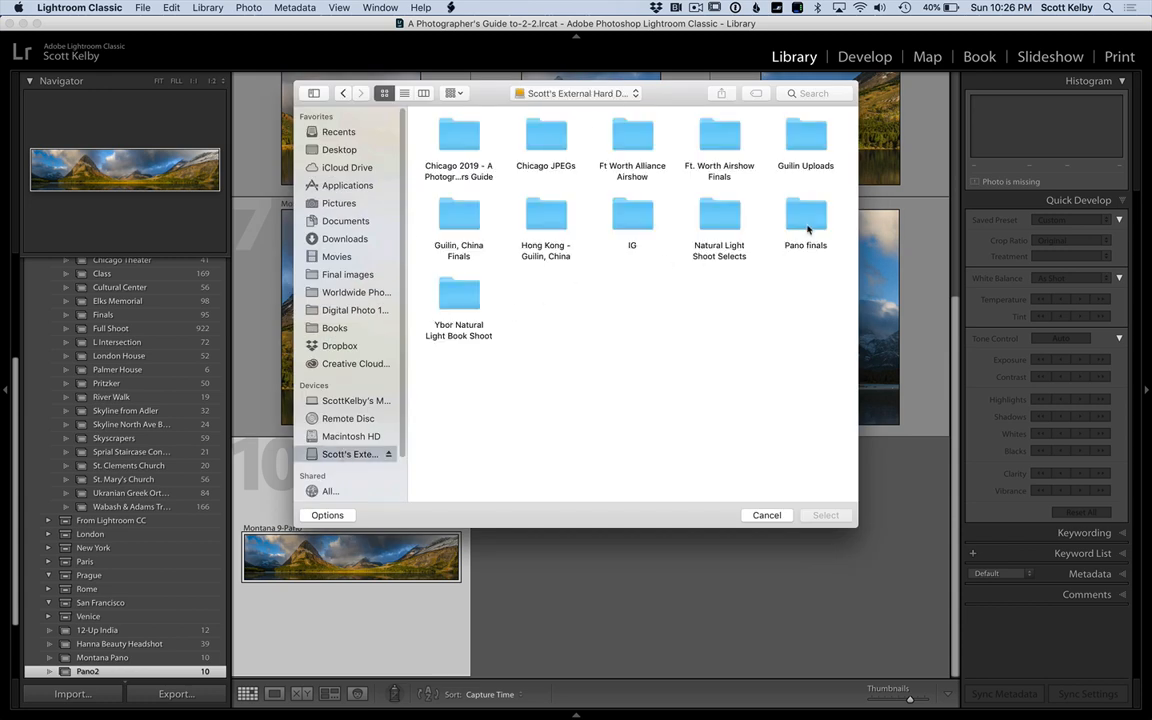
double_click(806, 215)
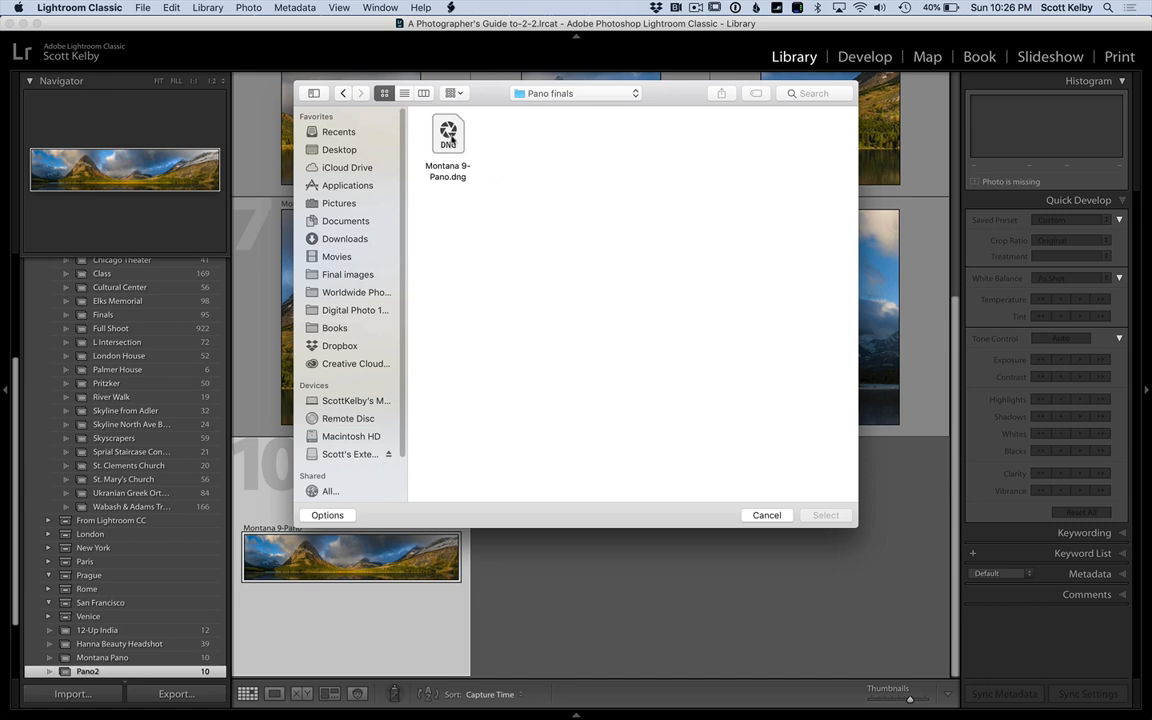
left_click(448, 135)
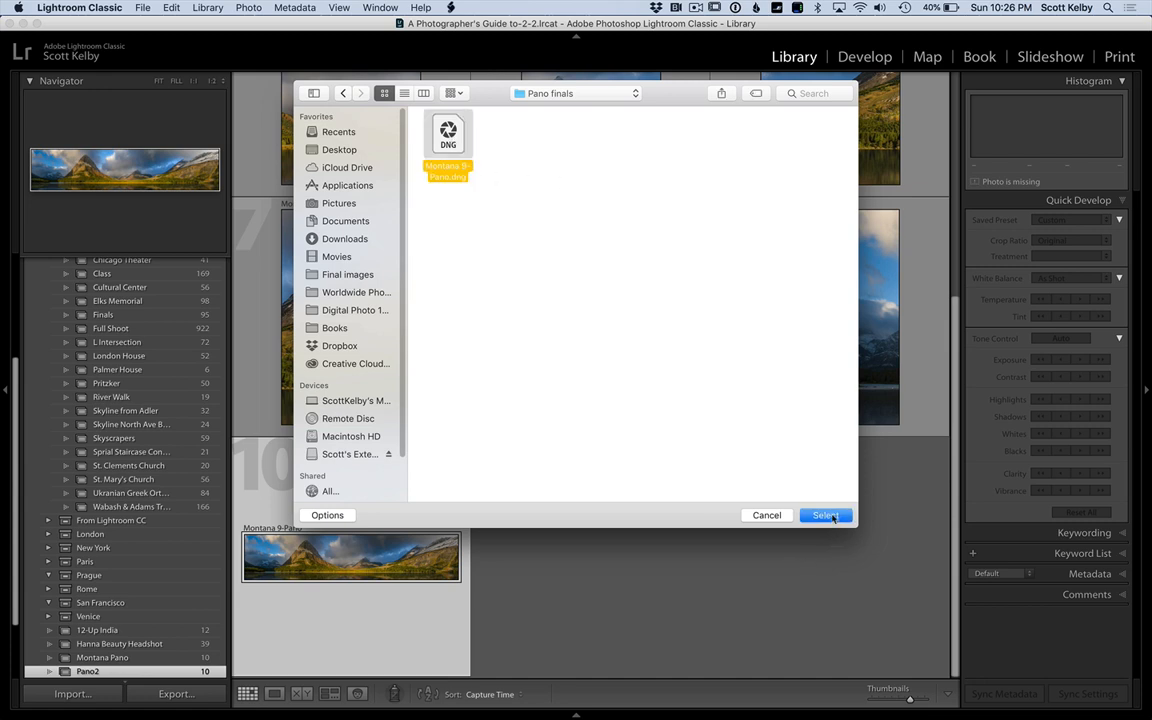
left_click(825, 515)
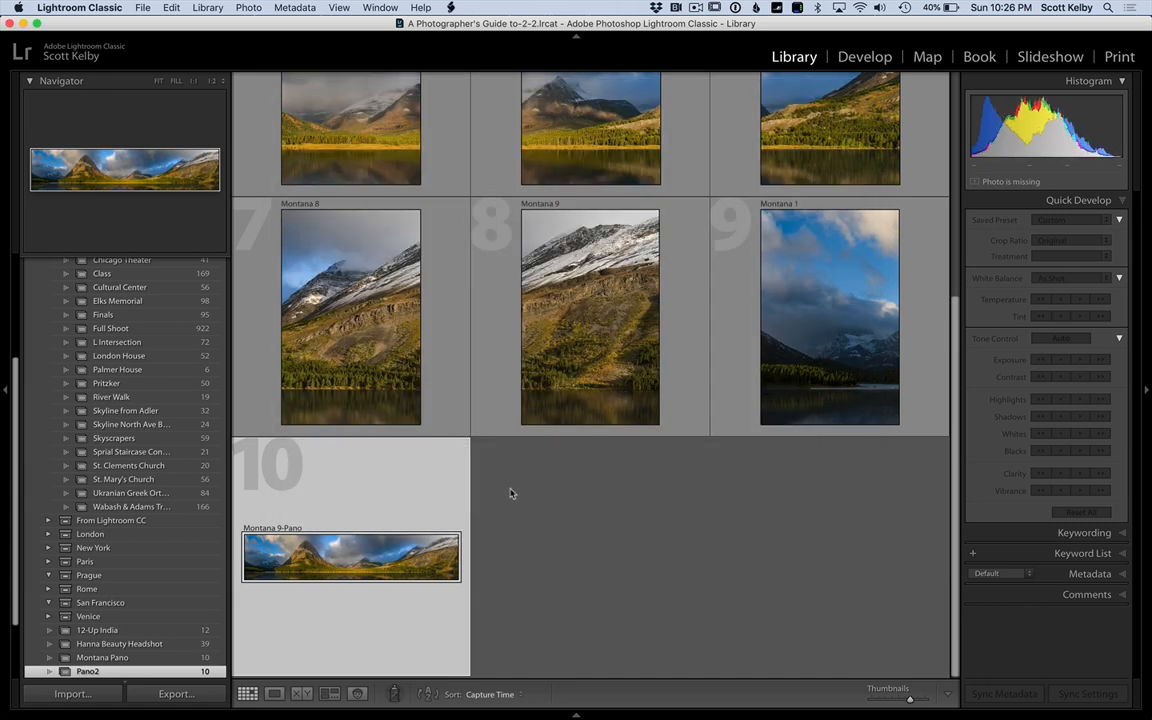